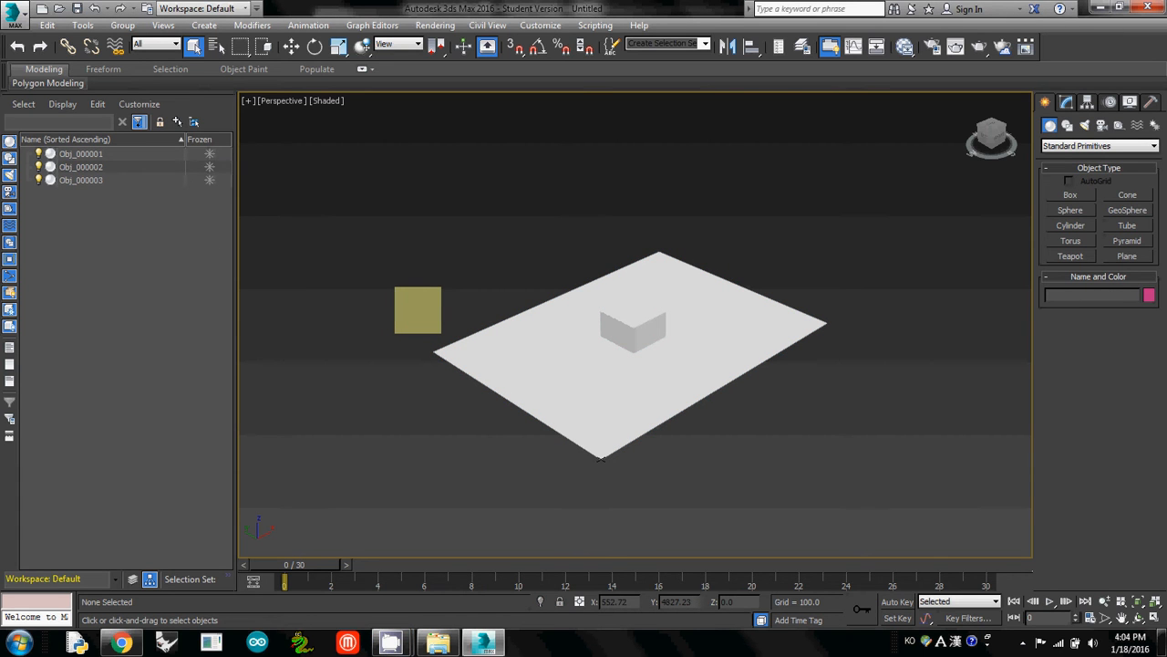
Step: Pan the perspective view, then switch to a Top/Front/Left/Perspective four-viewport layout
left_click_drag(417, 310, 427, 345)
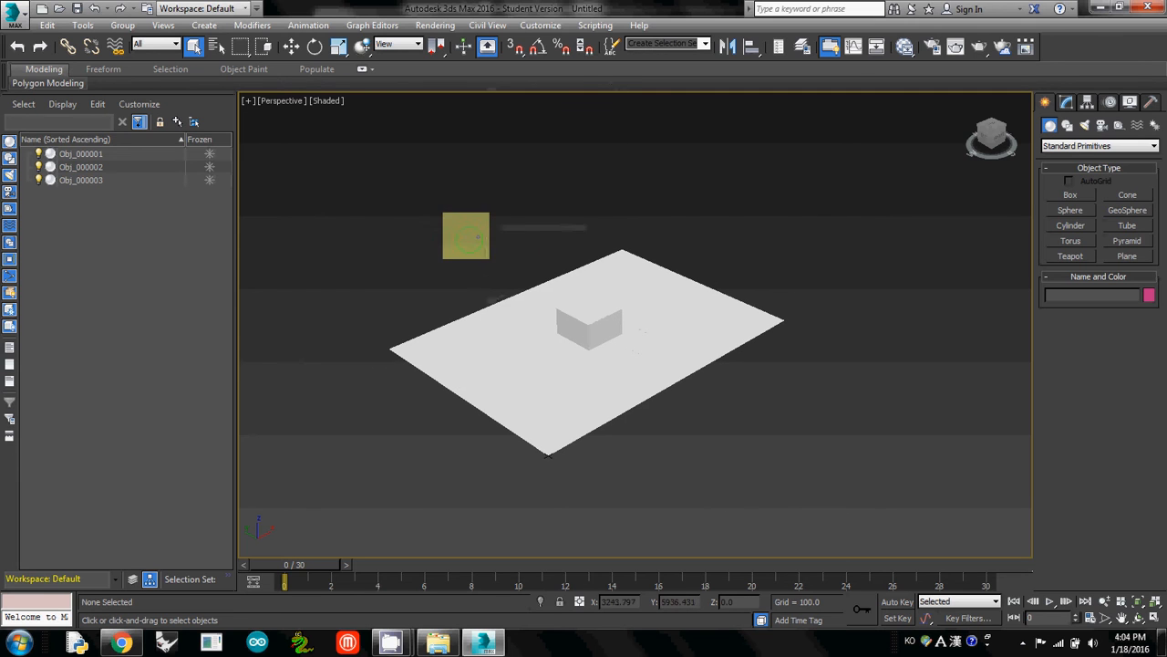
right_click(466, 235)
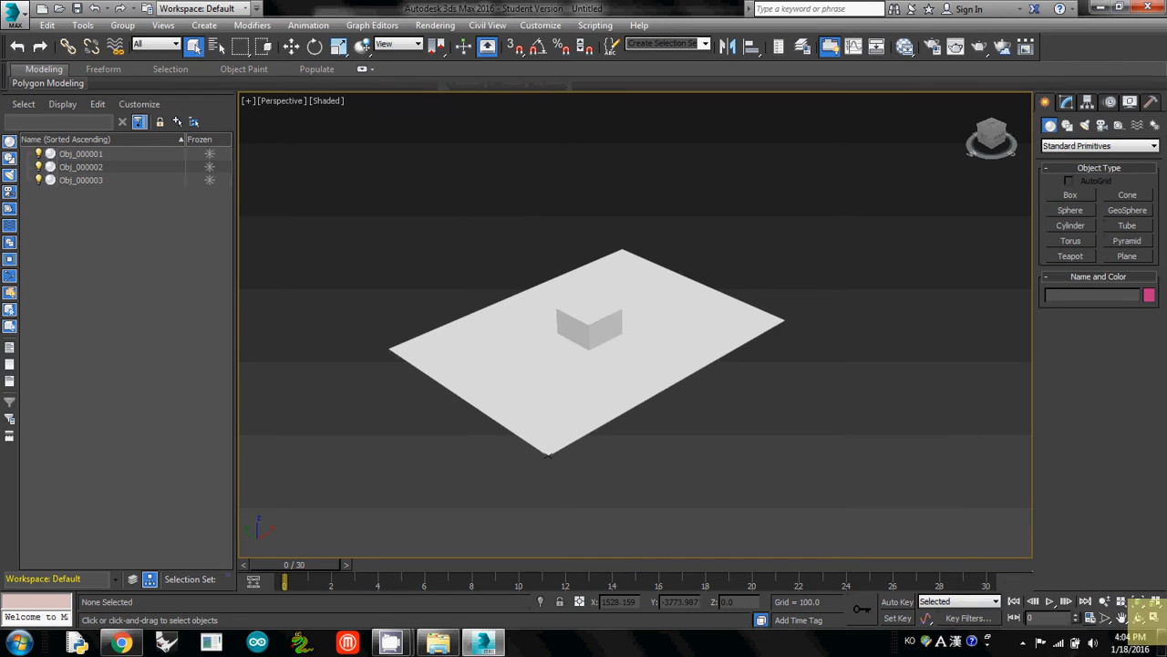
mouse_move(1149, 609)
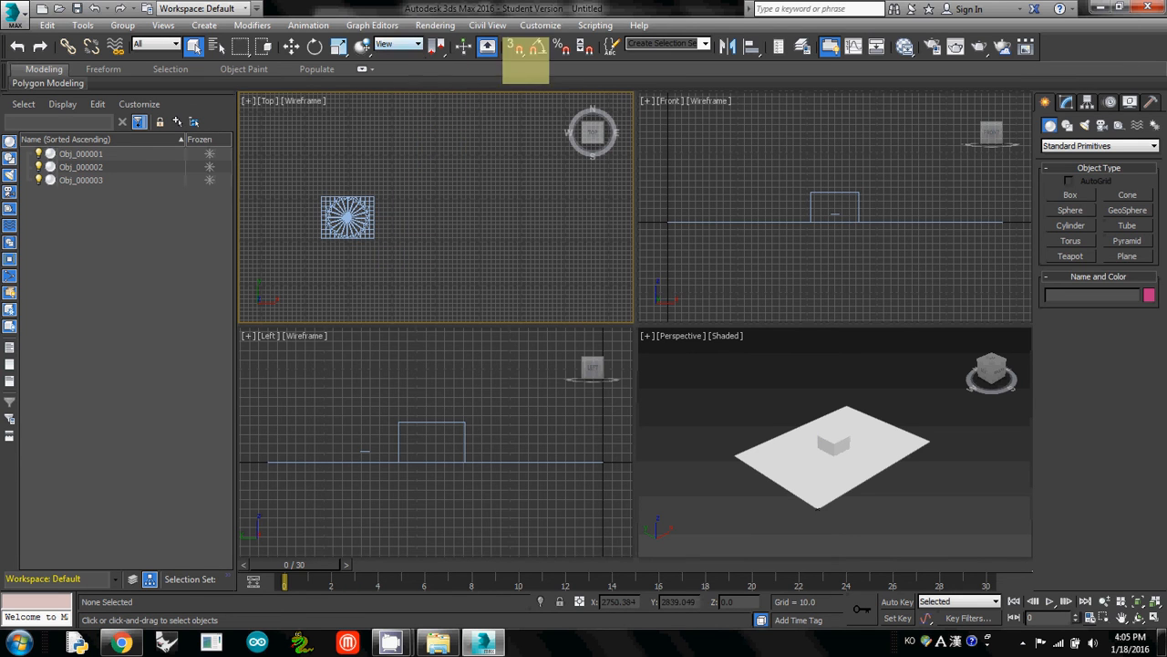
Step: In Units Setup, choose US Standard with Feet w/Decimal Inches and apply it
left_click(540, 25)
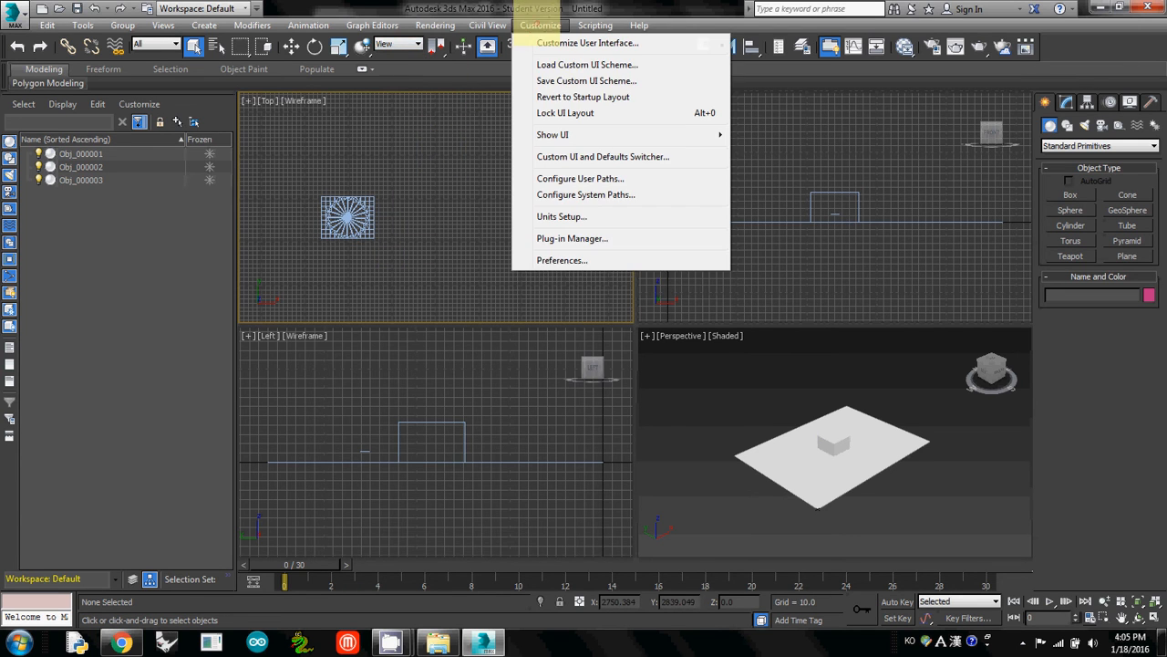
mouse_move(580, 178)
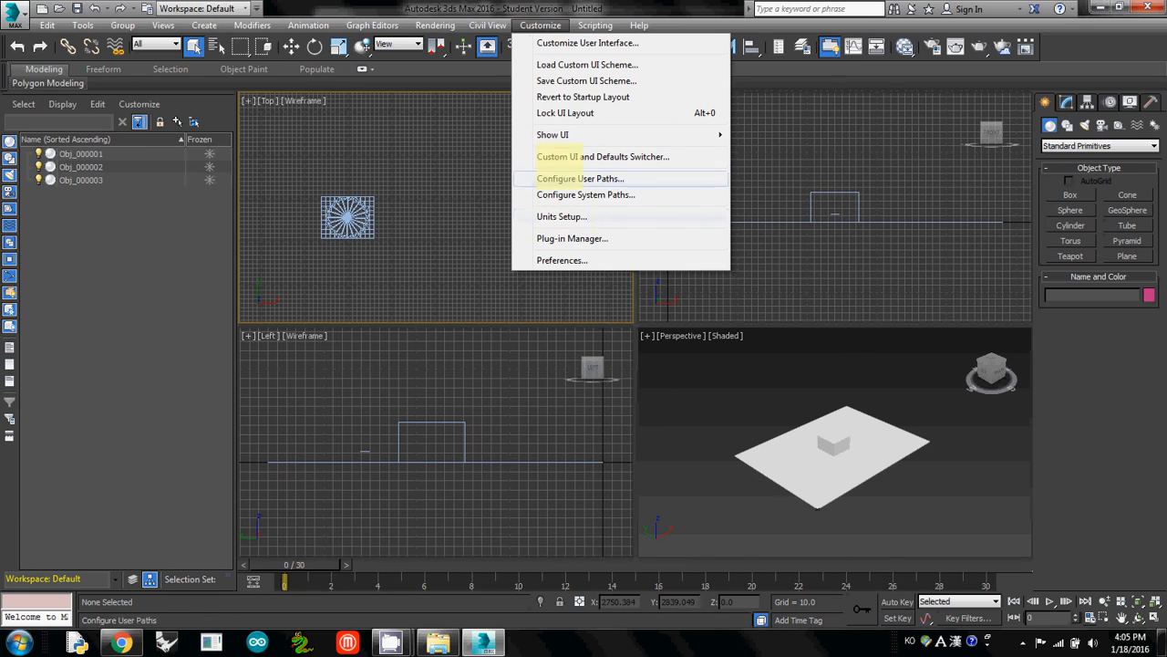
mouse_move(562, 216)
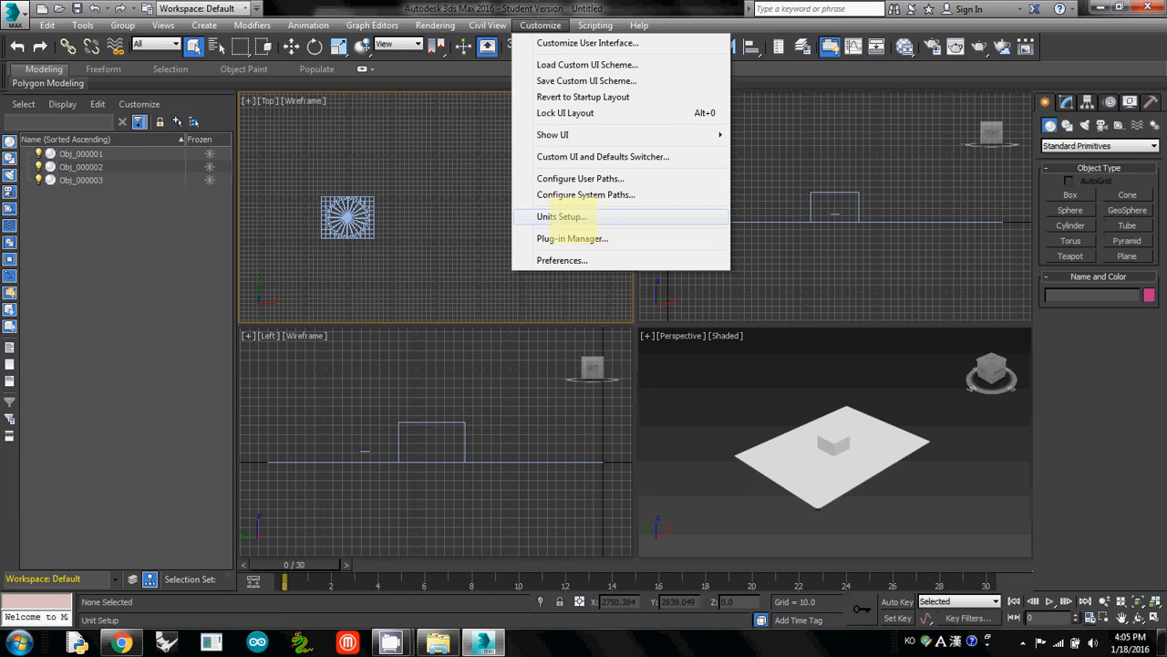
left_click(562, 216)
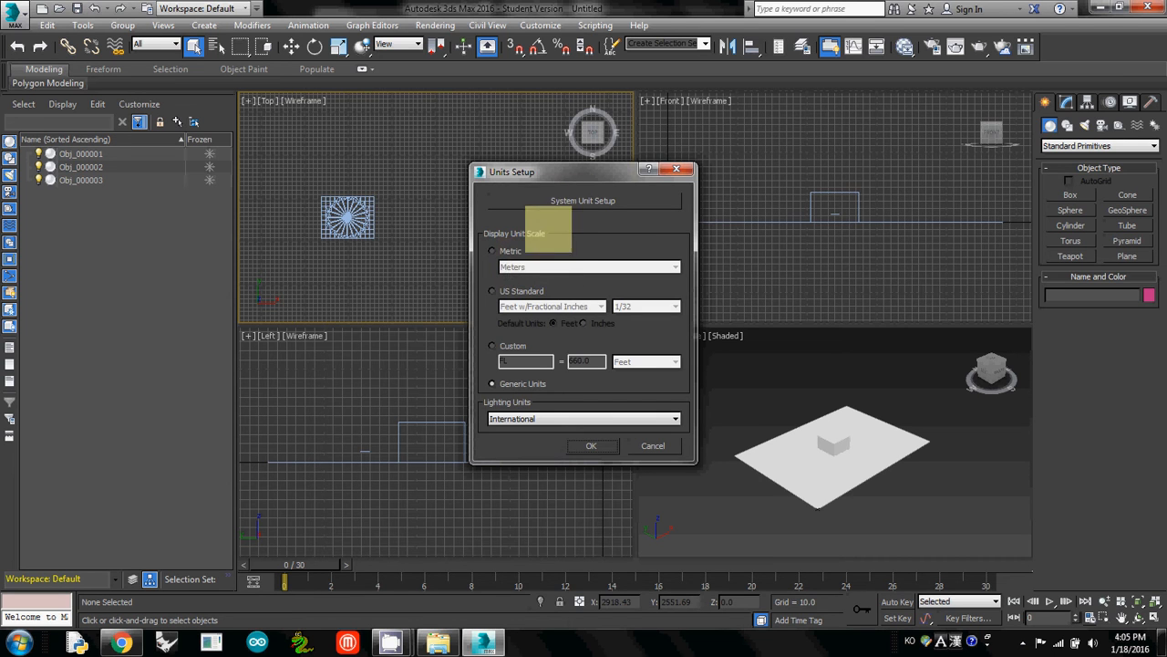
left_click(582, 199)
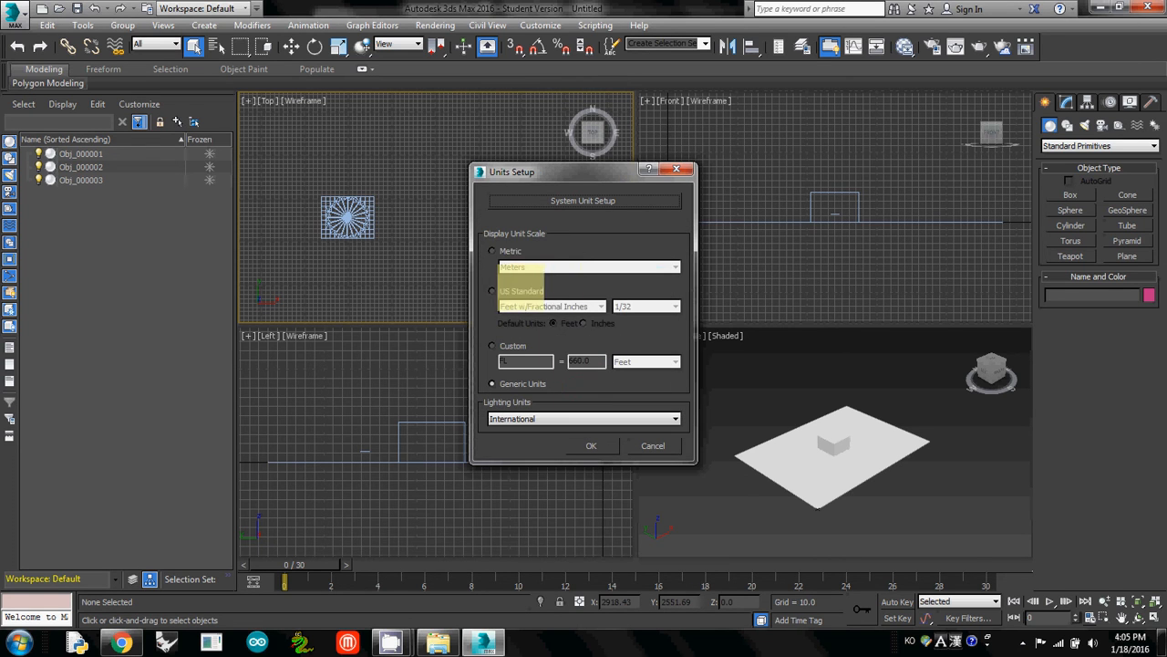
left_click(492, 290)
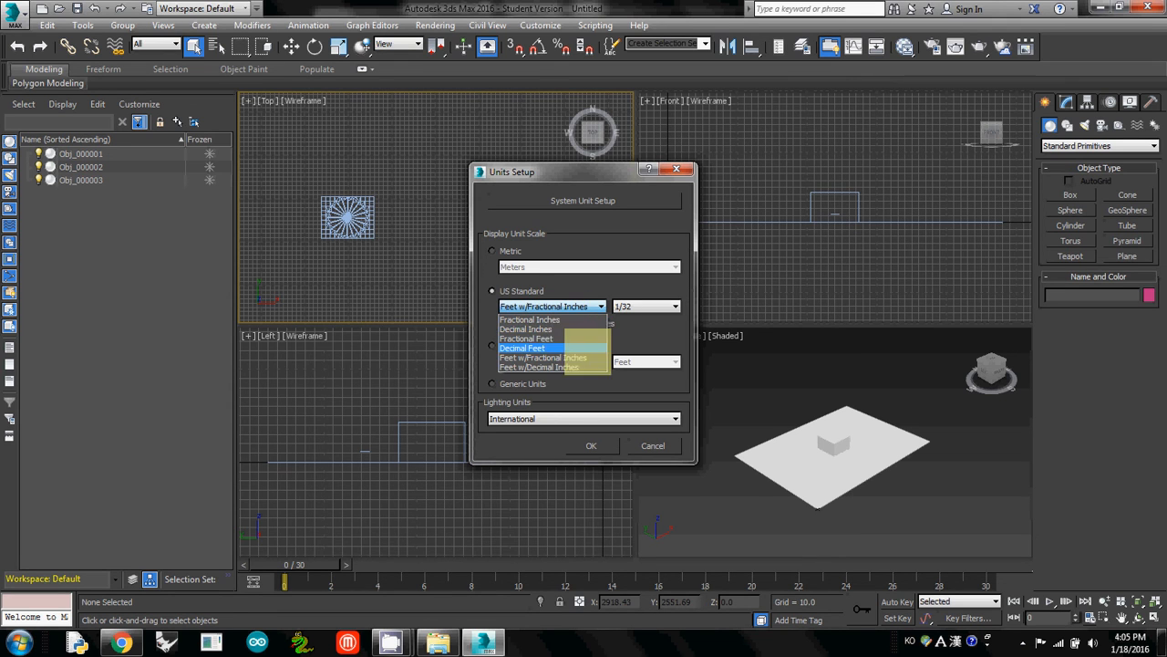
mouse_move(539, 367)
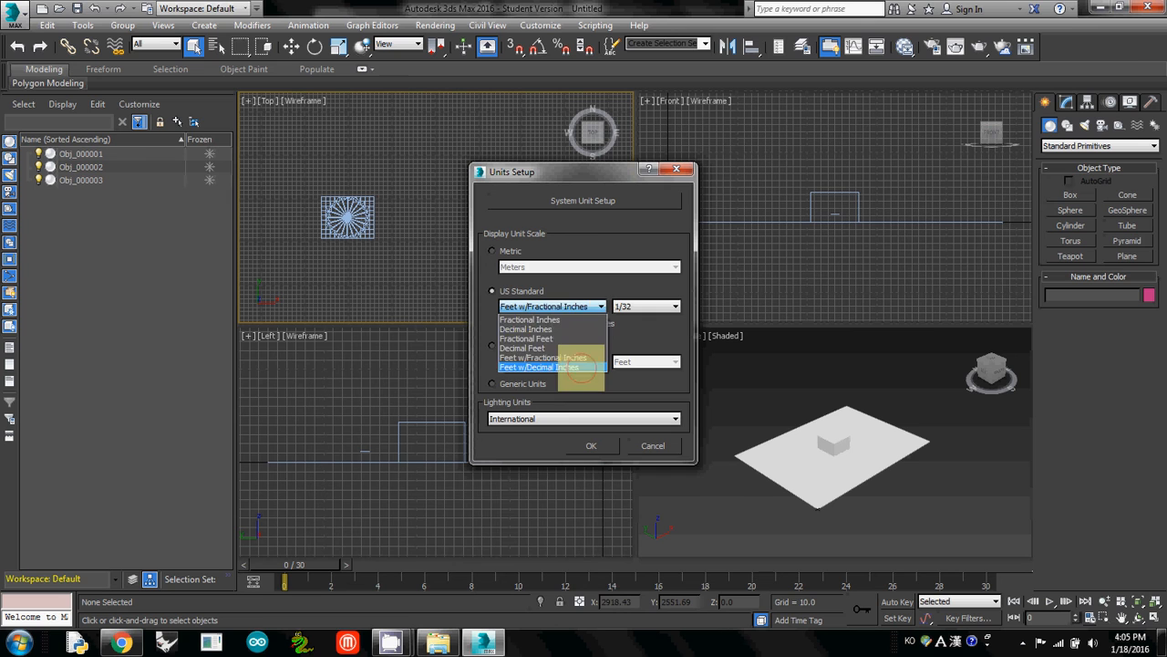
left_click(537, 367)
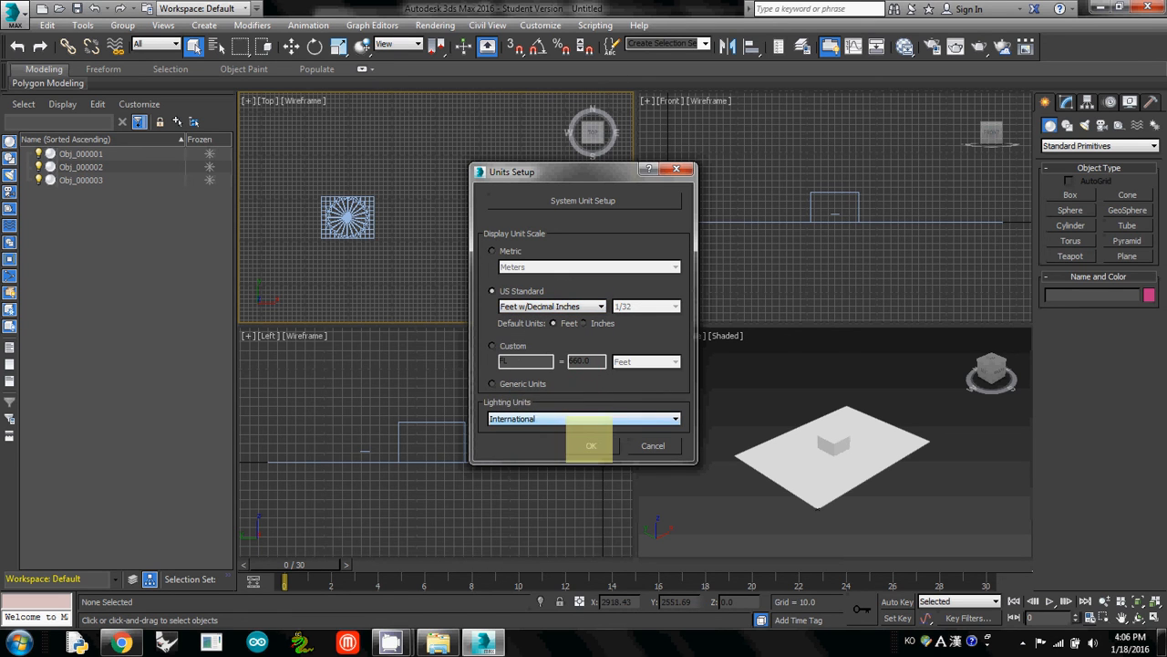
left_click(591, 445)
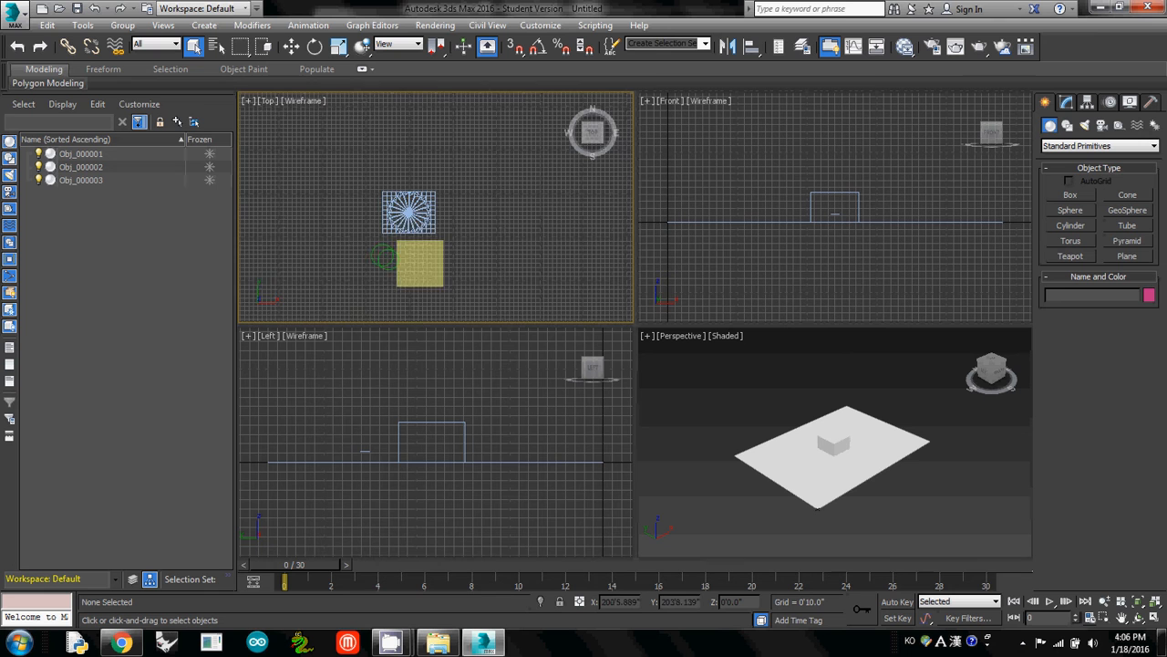
right_click(437, 255)
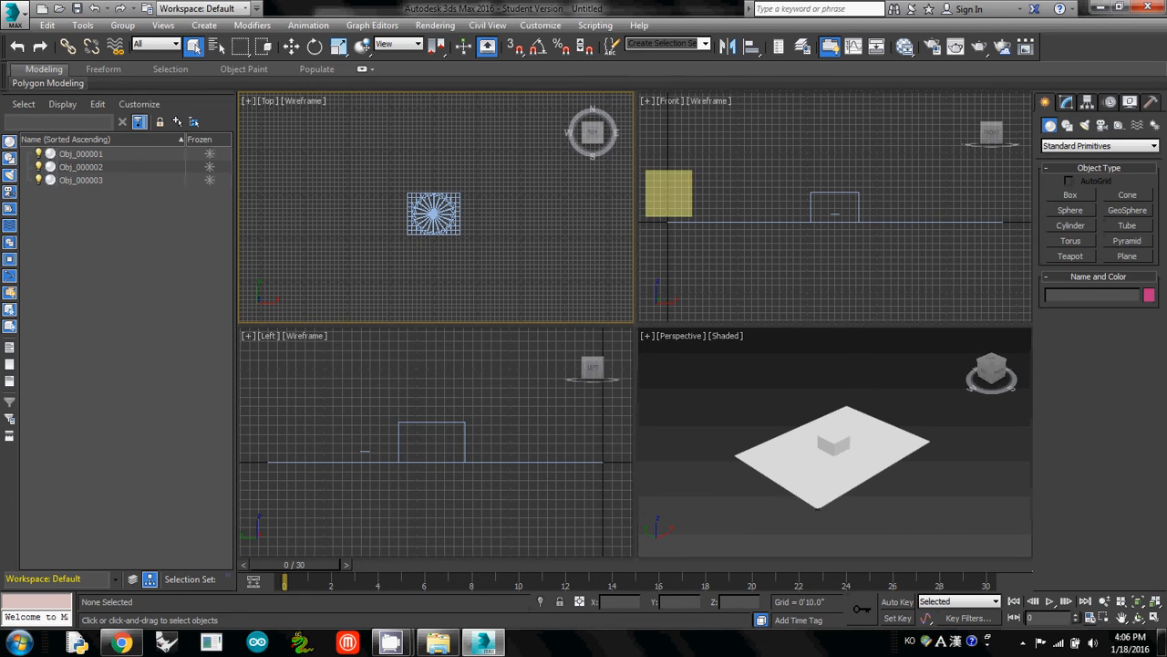
left_click_drag(668, 192, 540, 235)
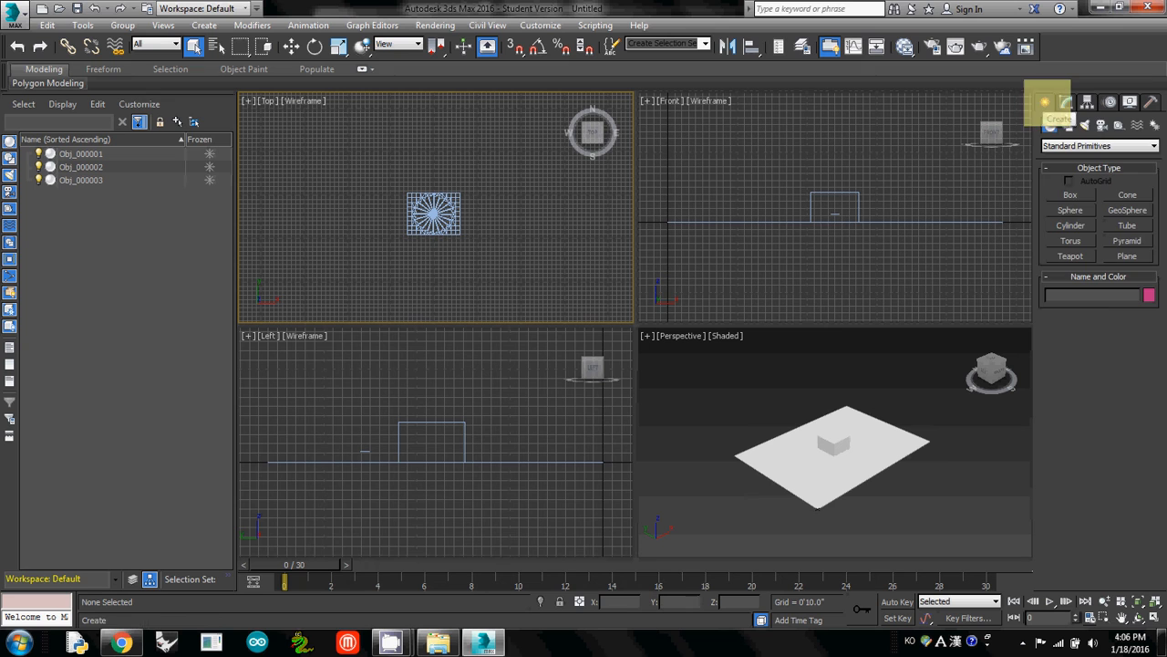
Step: Browse the Modify, Display and Utilities panels, then return to Create > Standard Primitives
left_click(1067, 102)
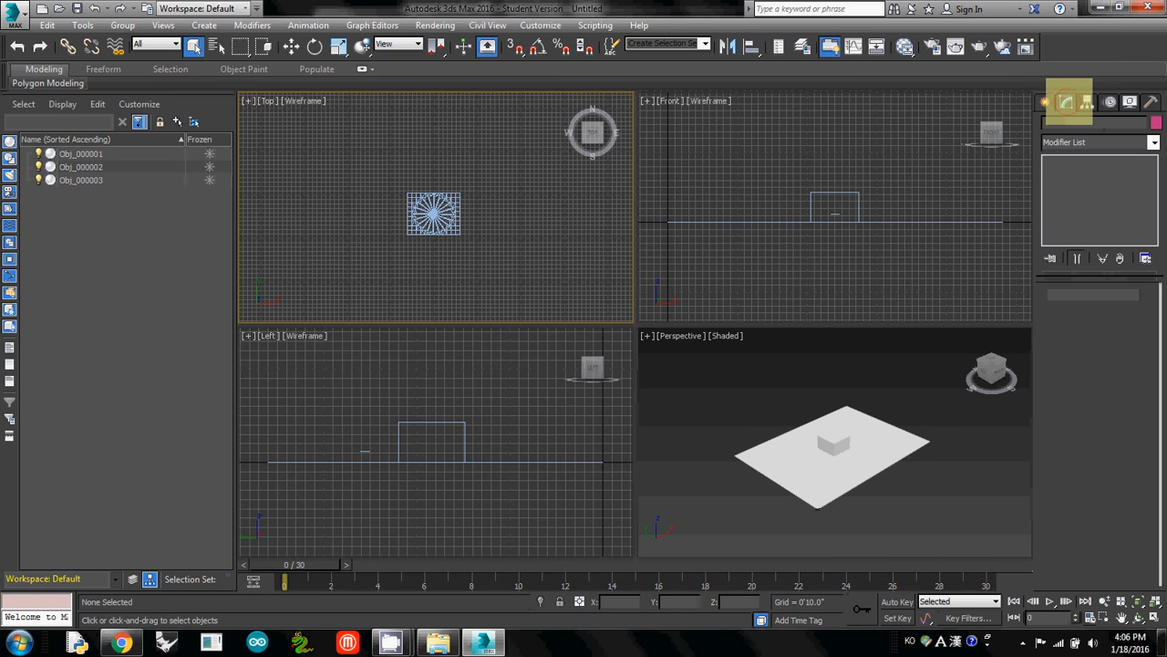
left_click(1065, 101)
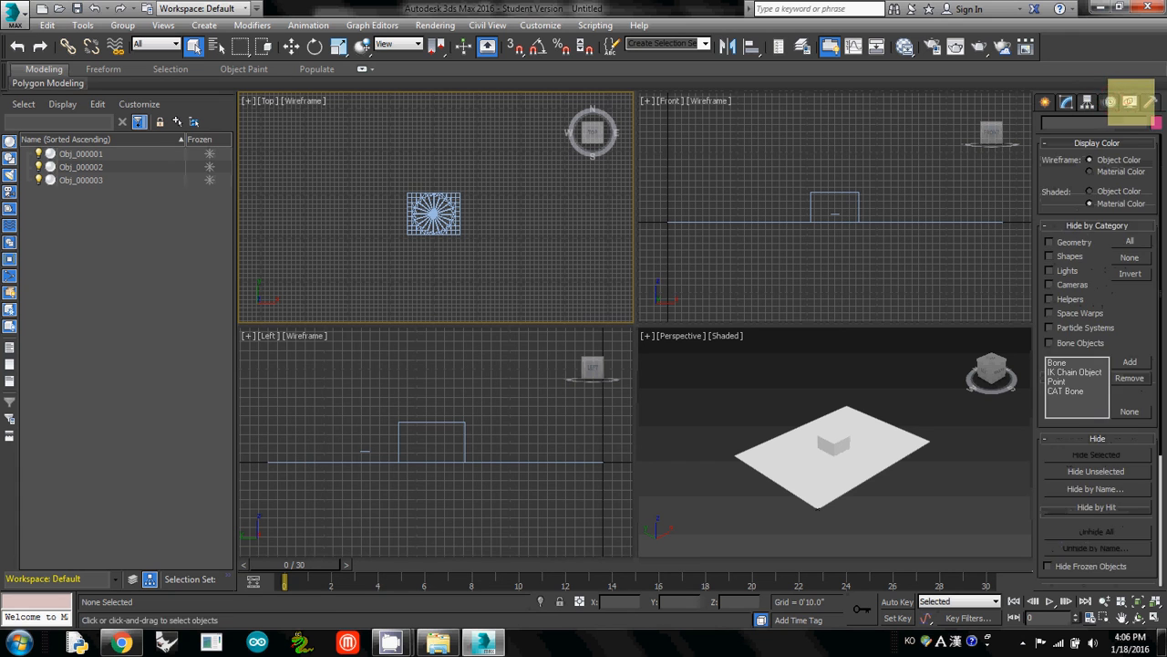
left_click(1129, 101)
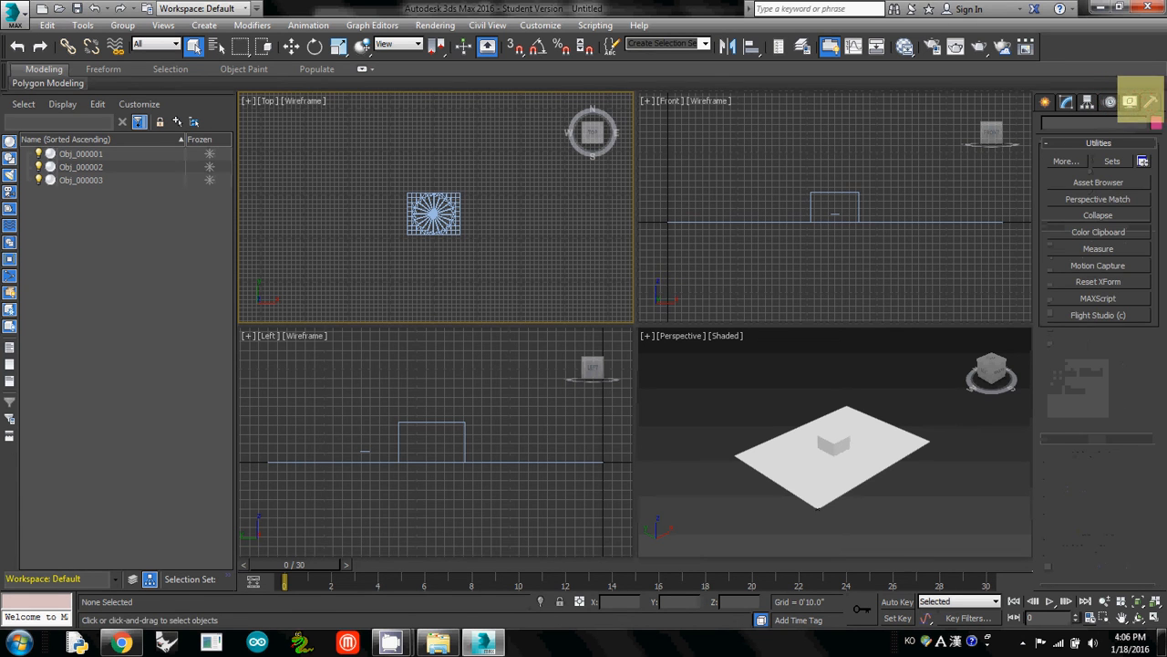
left_click(1087, 102)
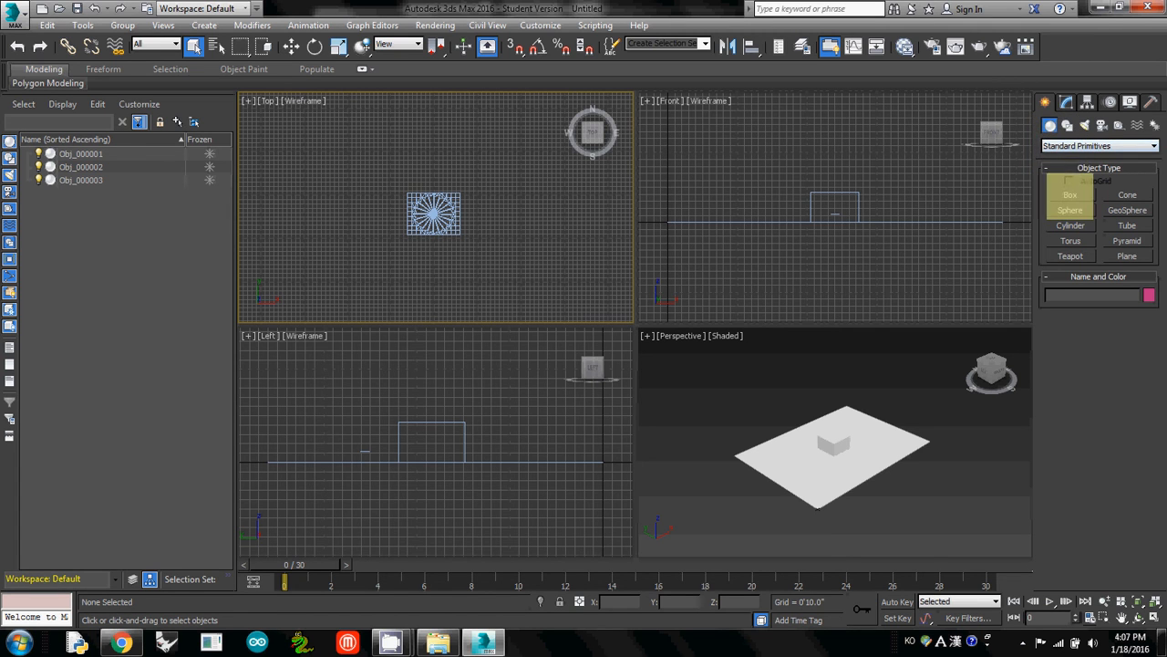
Step: Activate Box creation and drag trial boxes in the Top view to check Length and Width
left_click(1070, 194)
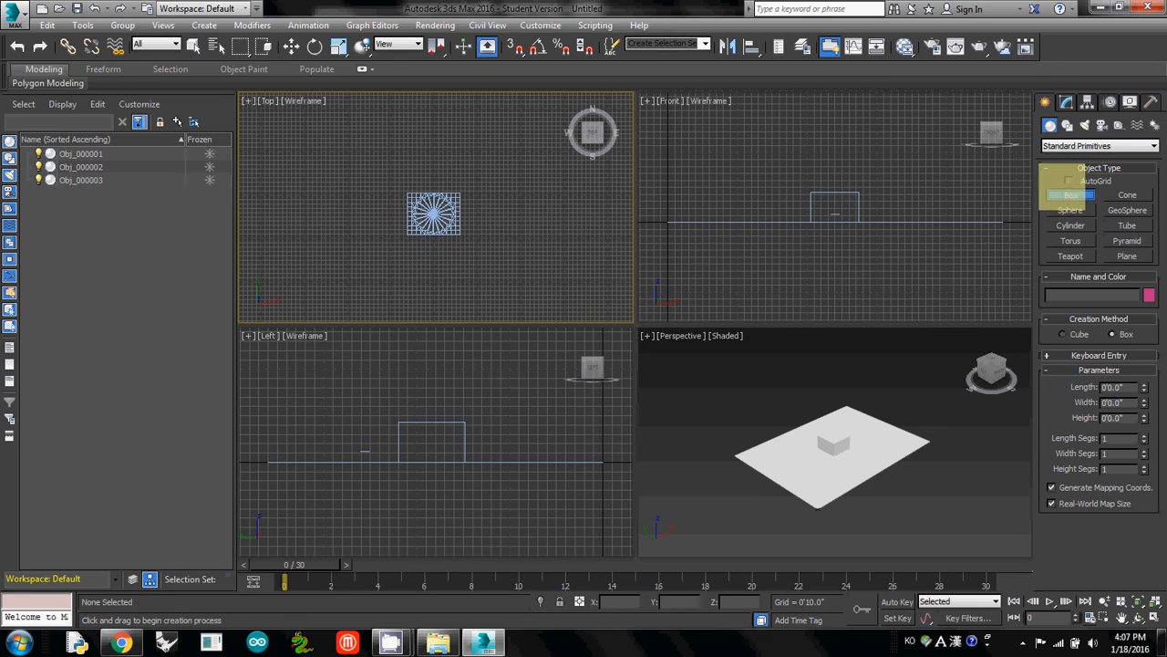
left_click(1070, 195)
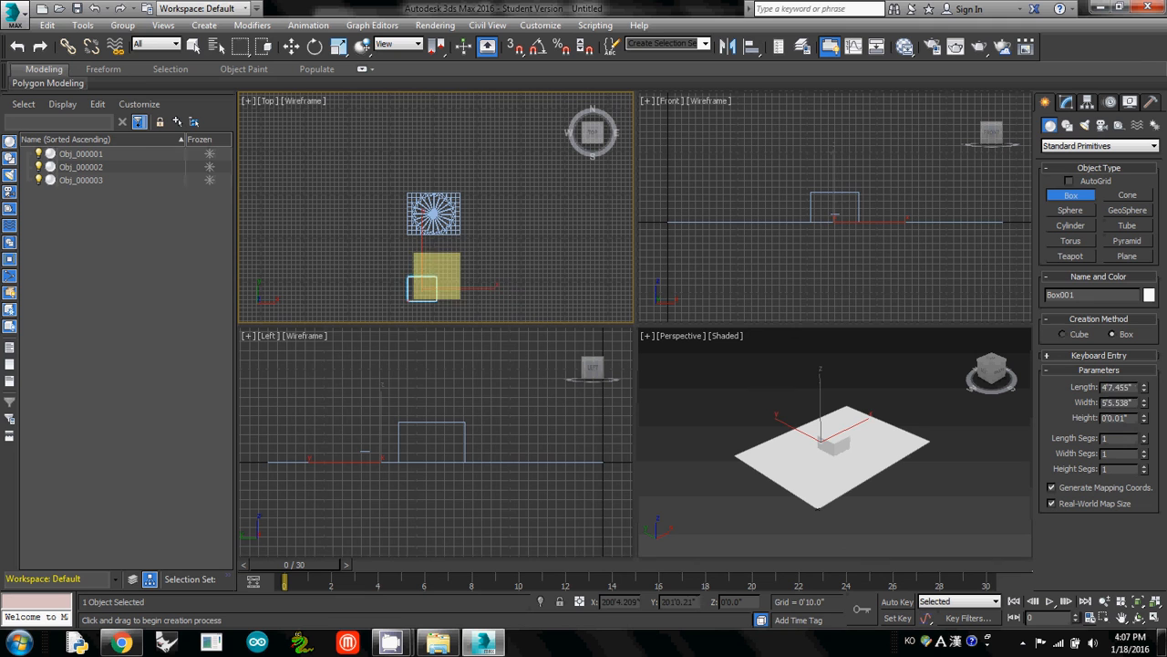
left_click_drag(423, 290, 474, 260)
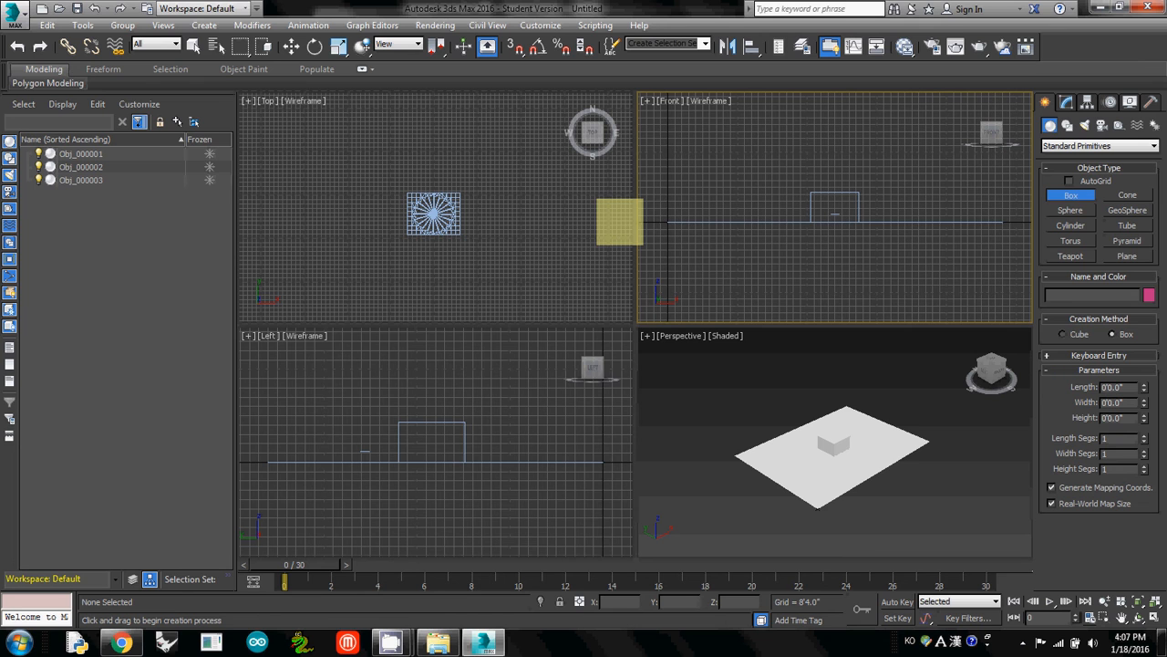
left_click_drag(620, 224, 493, 199)
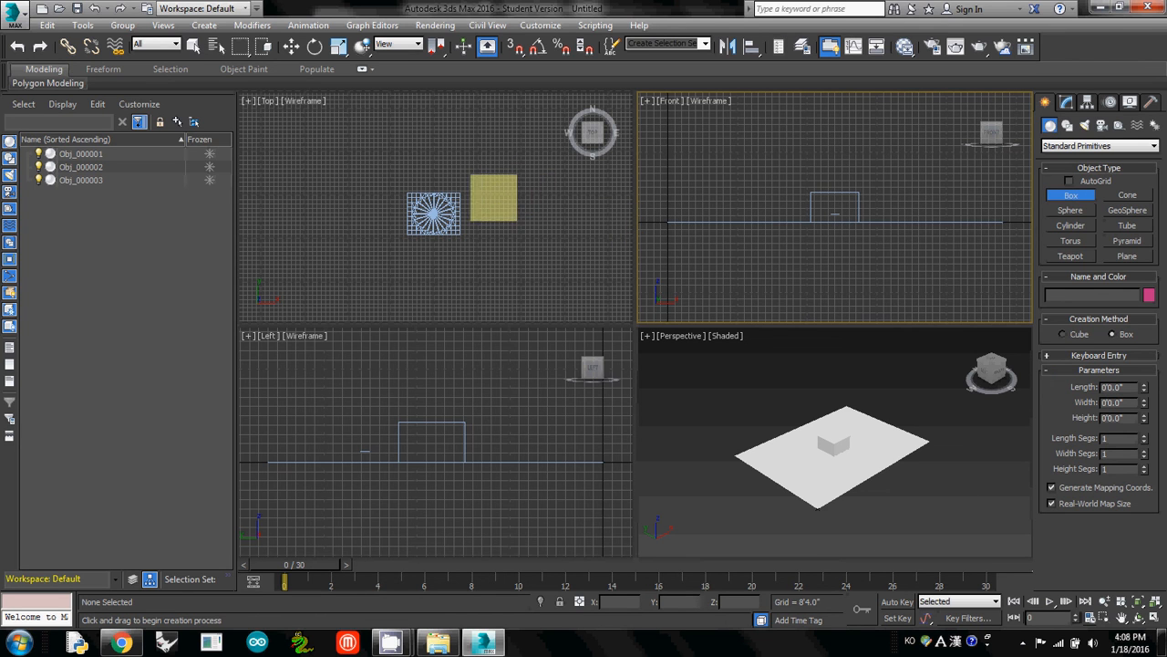
left_click_drag(492, 196, 582, 242)
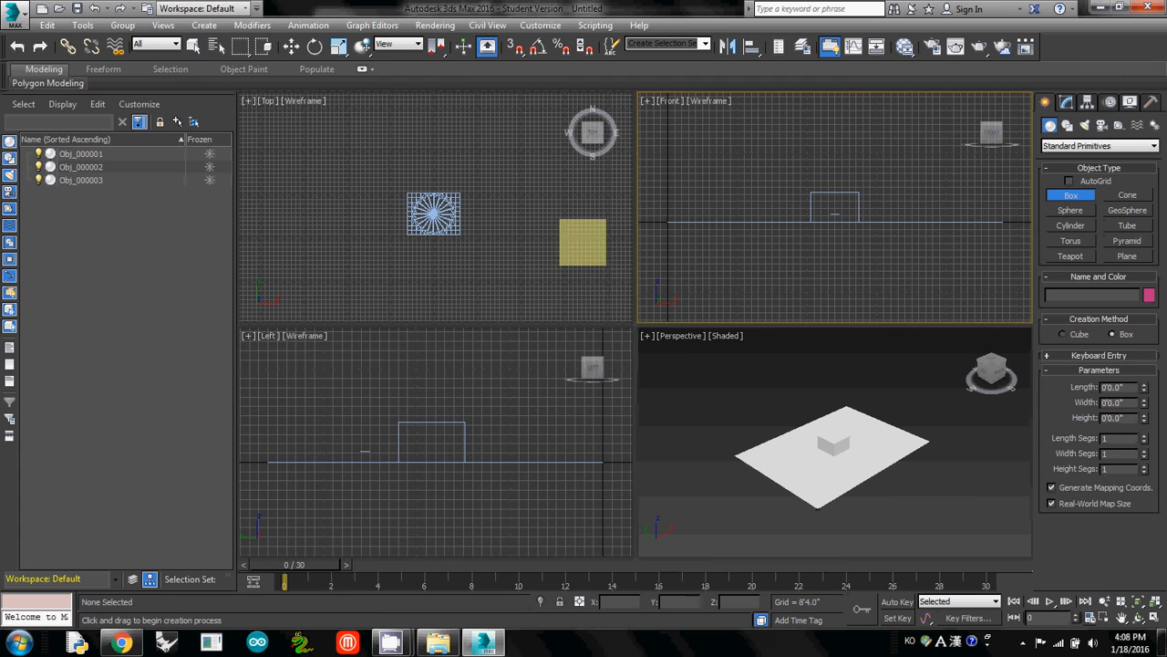
left_click_drag(582, 241, 531, 293)
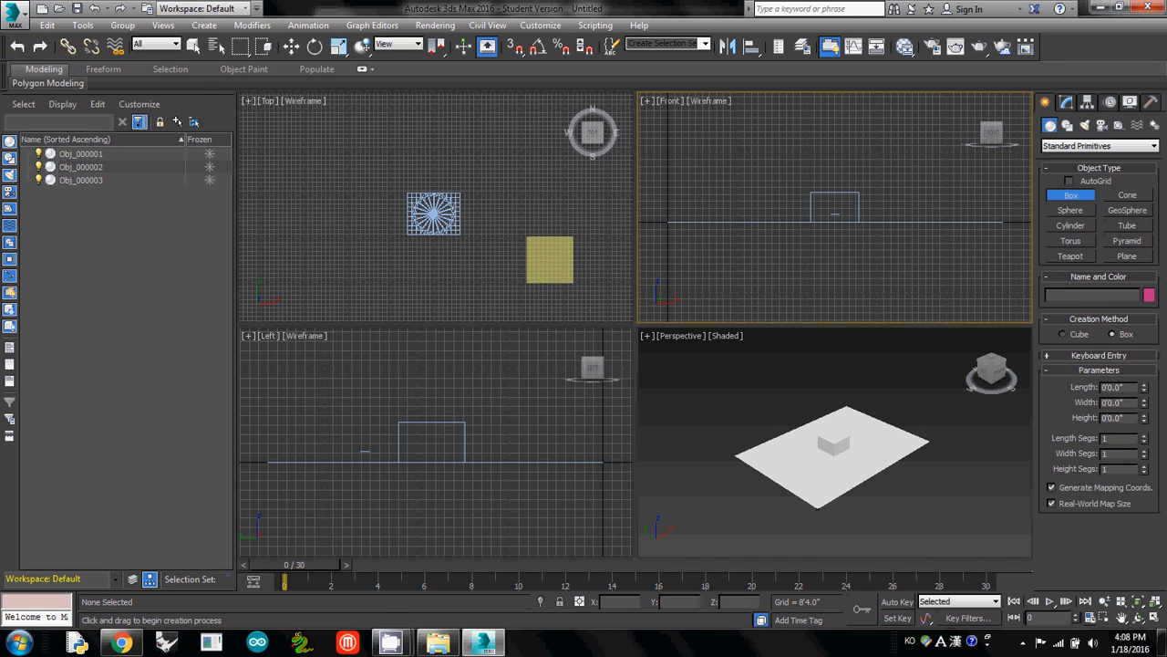
left_click_drag(550, 260, 515, 187)
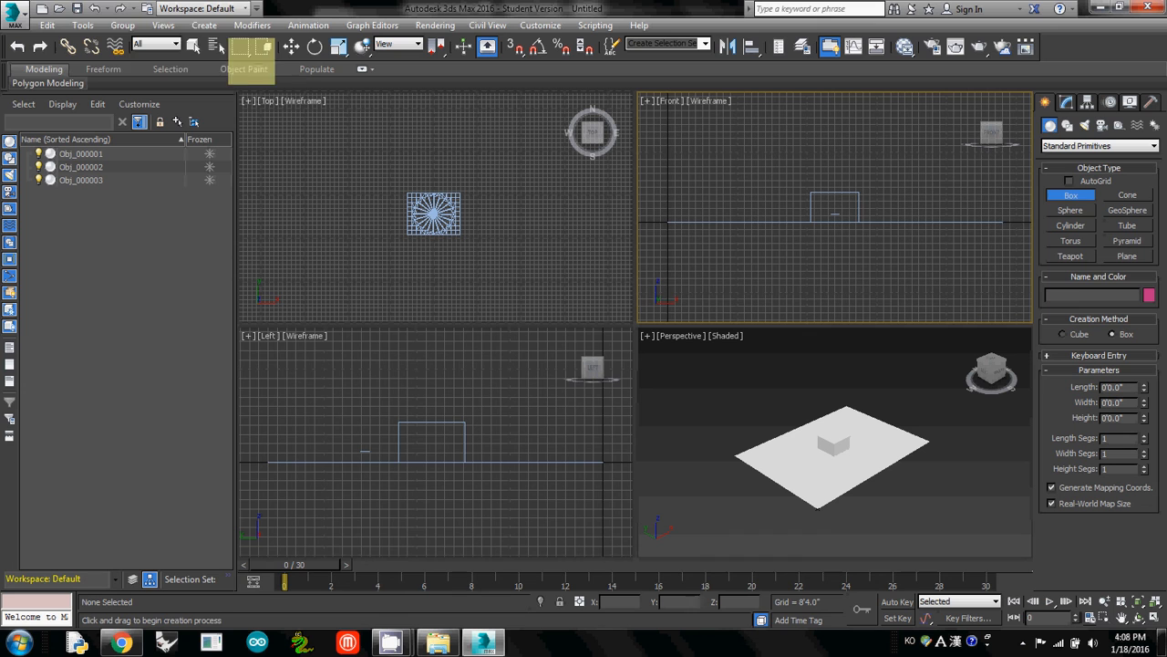
mouse_move(314, 47)
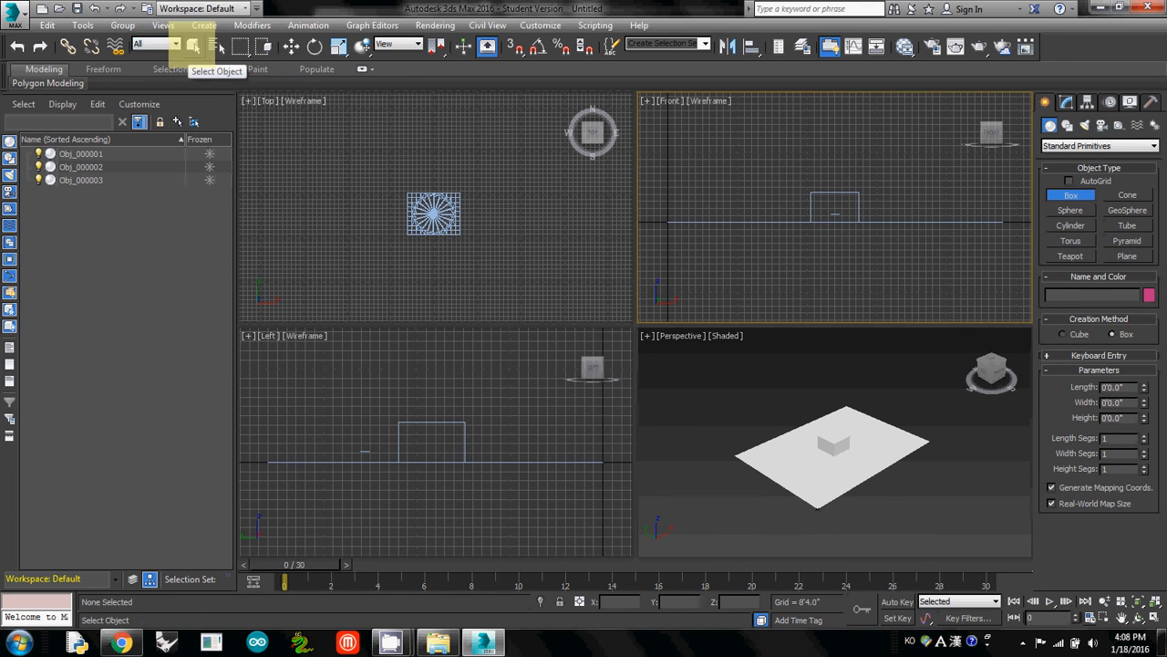
Step: Select Obj_000001 and cycle through the Move and Rotate tools, ending on Rotate
left_click(193, 47)
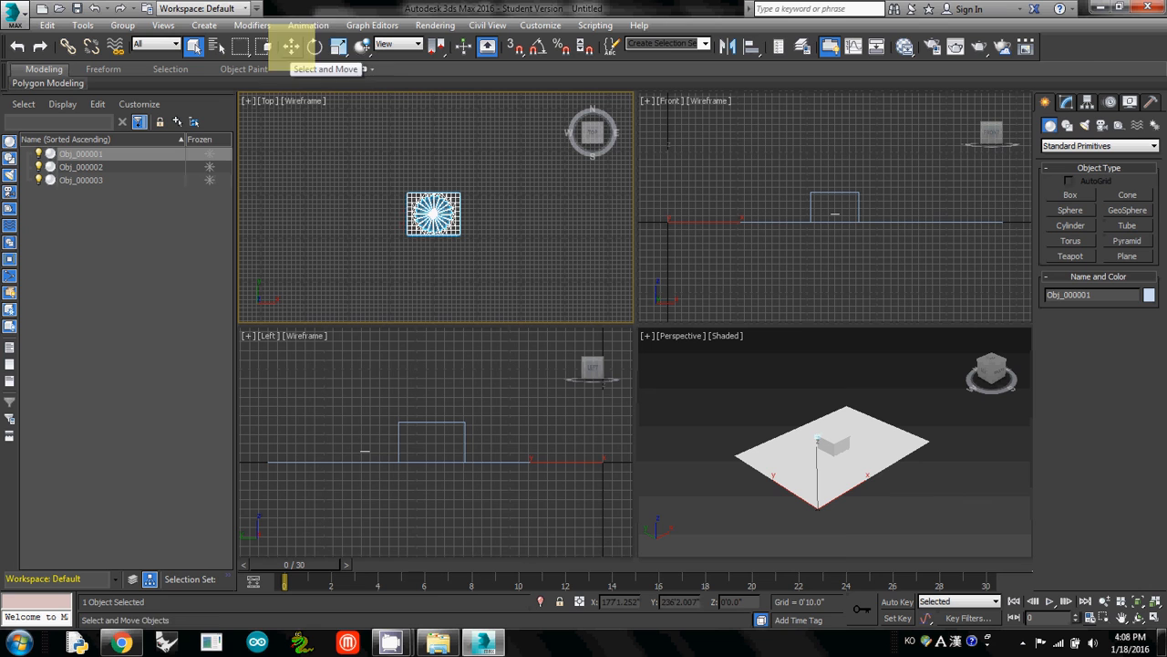
left_click(314, 47)
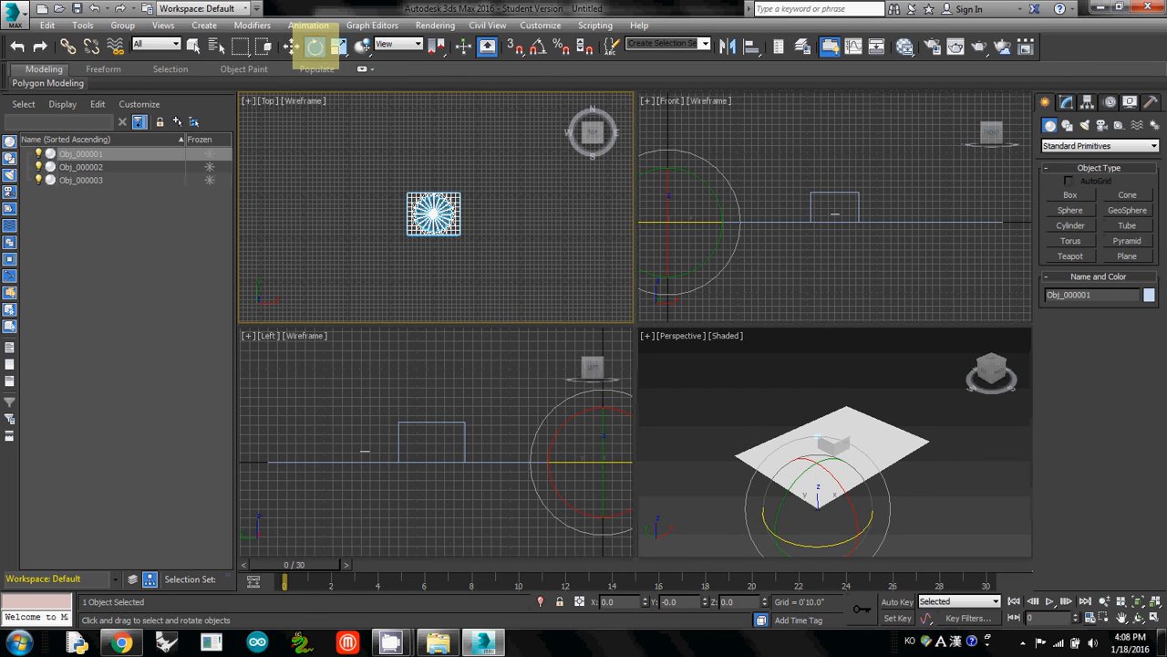
left_click(339, 46)
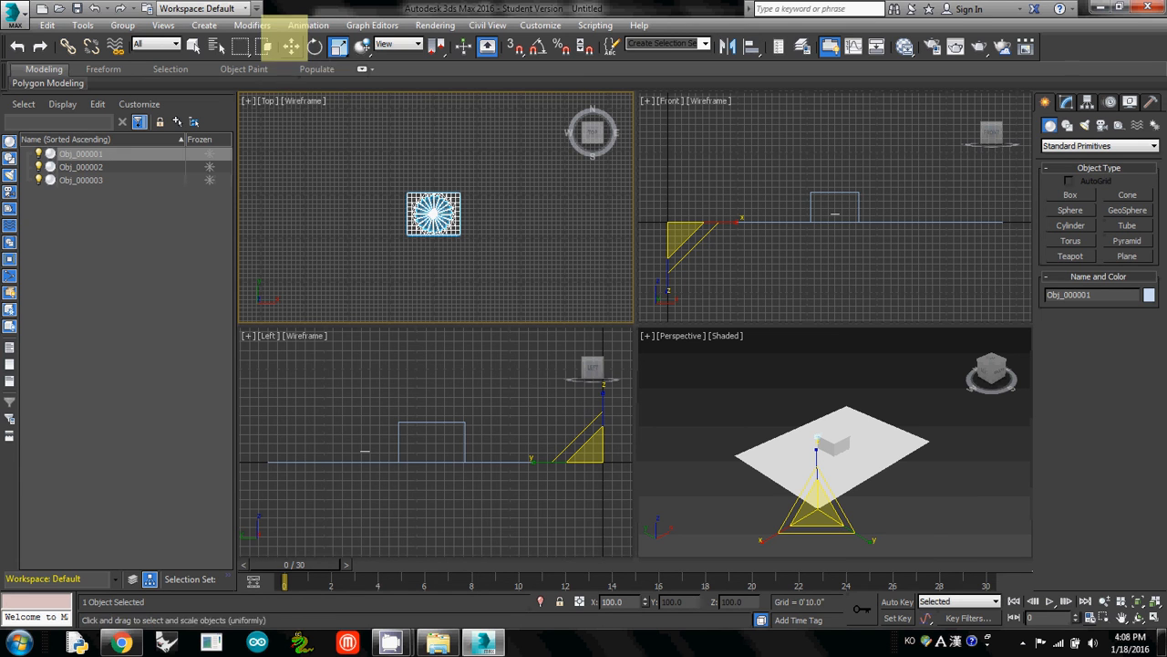
mouse_move(290, 46)
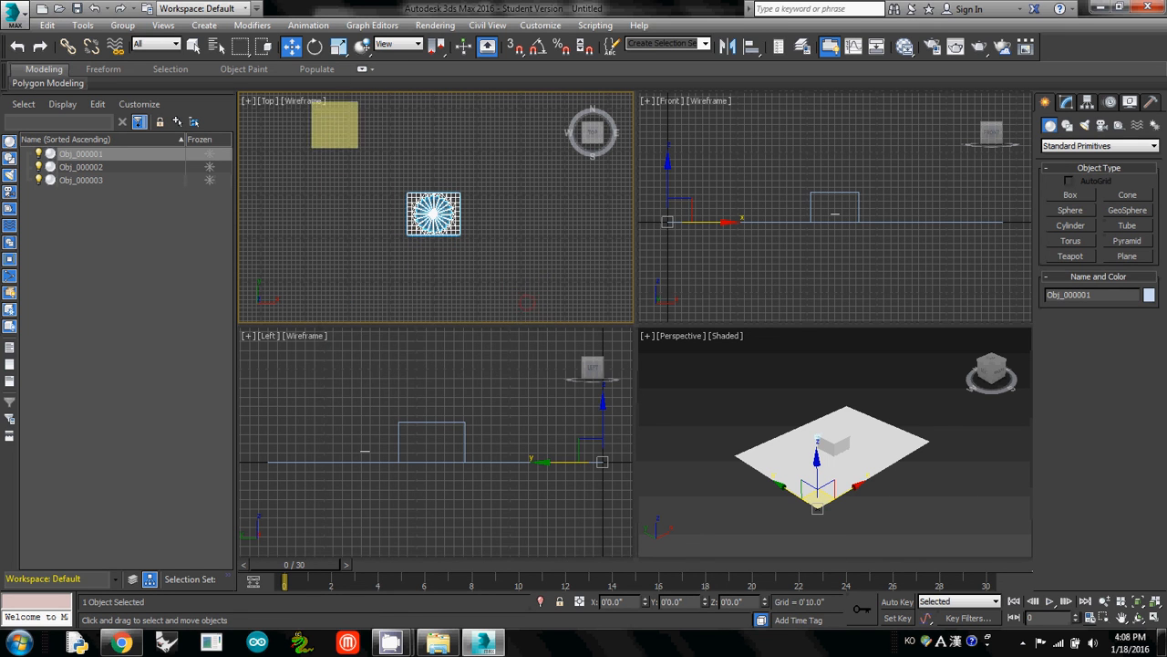
mouse_move(315, 46)
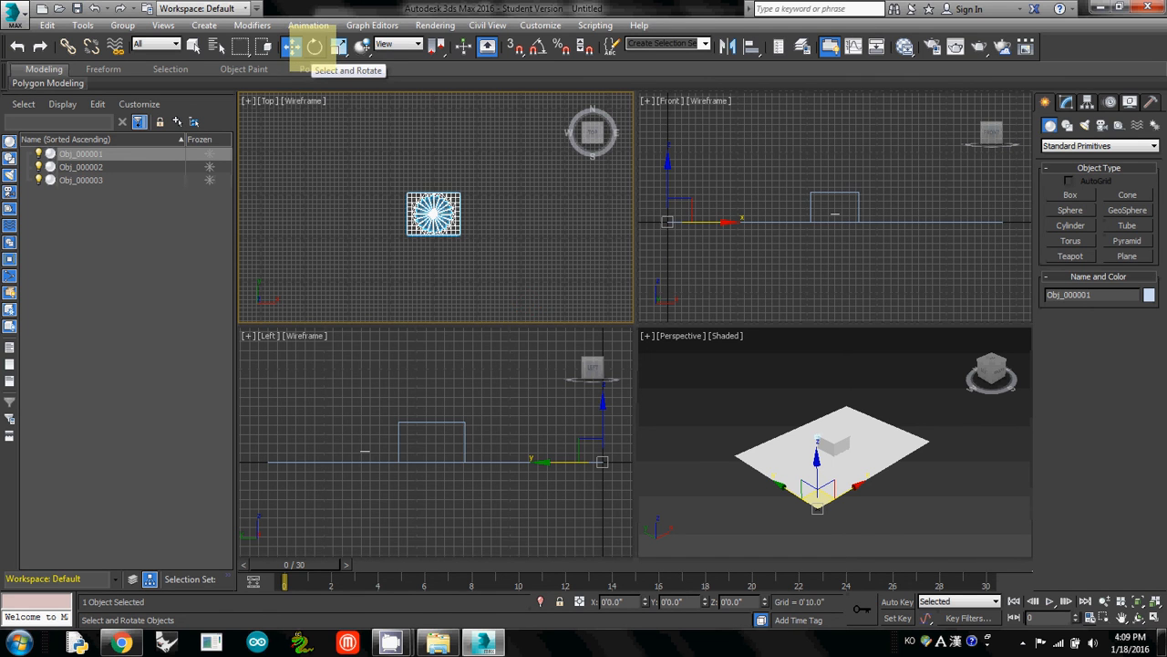
left_click(313, 47)
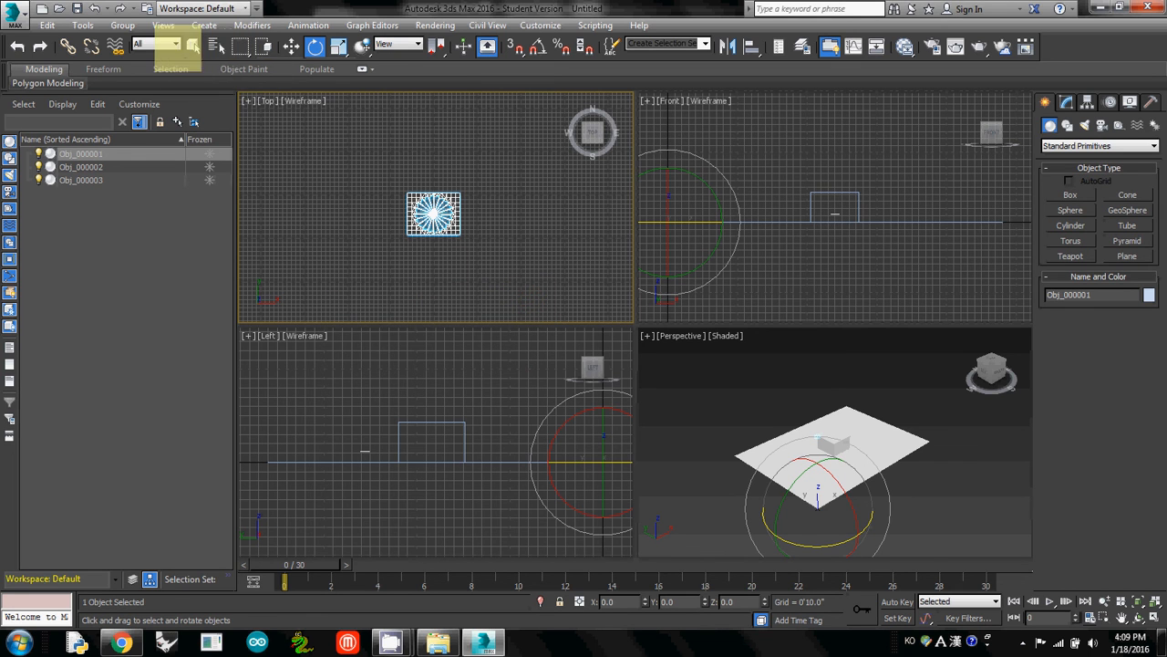
mouse_move(169, 44)
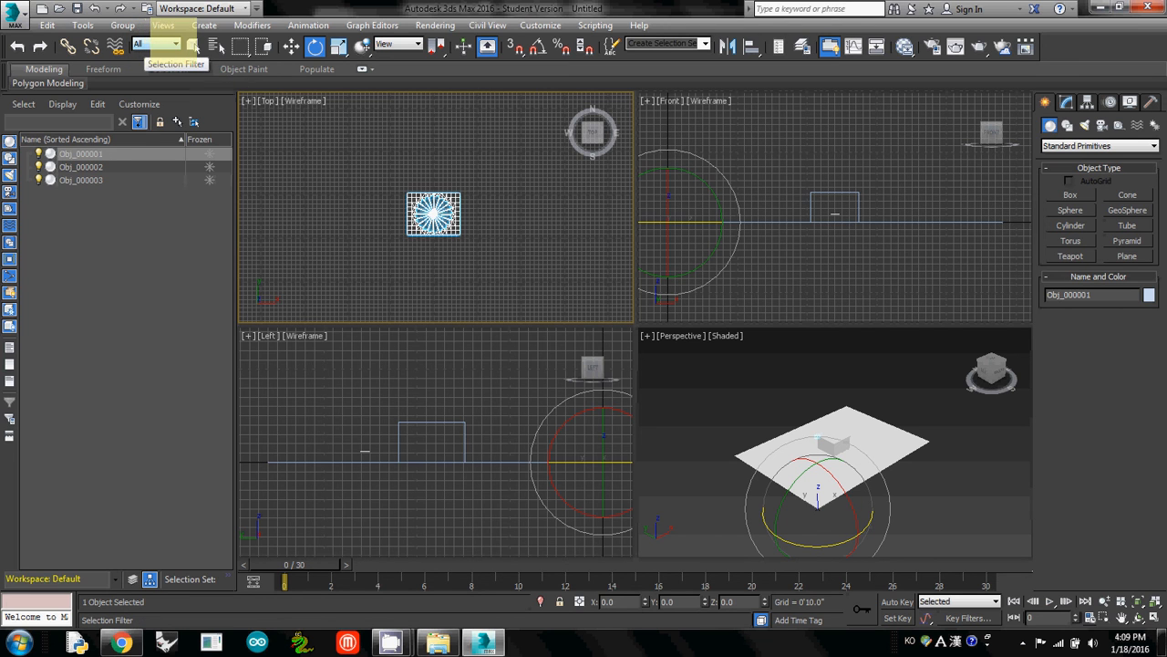
left_click(142, 43)
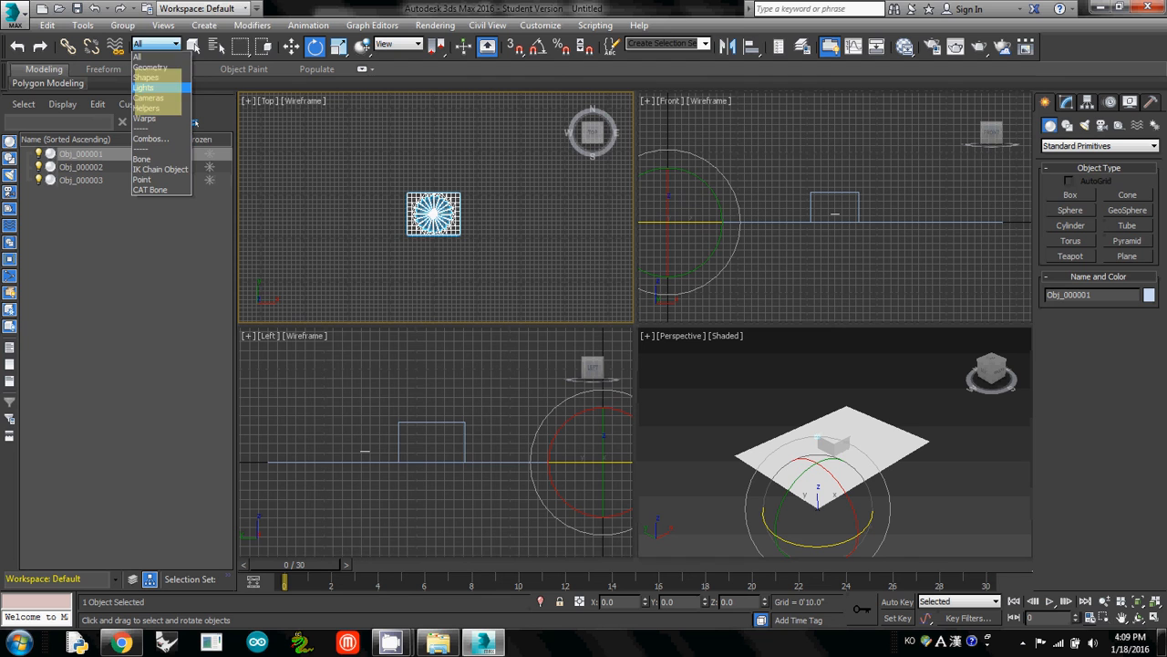
left_click(155, 43)
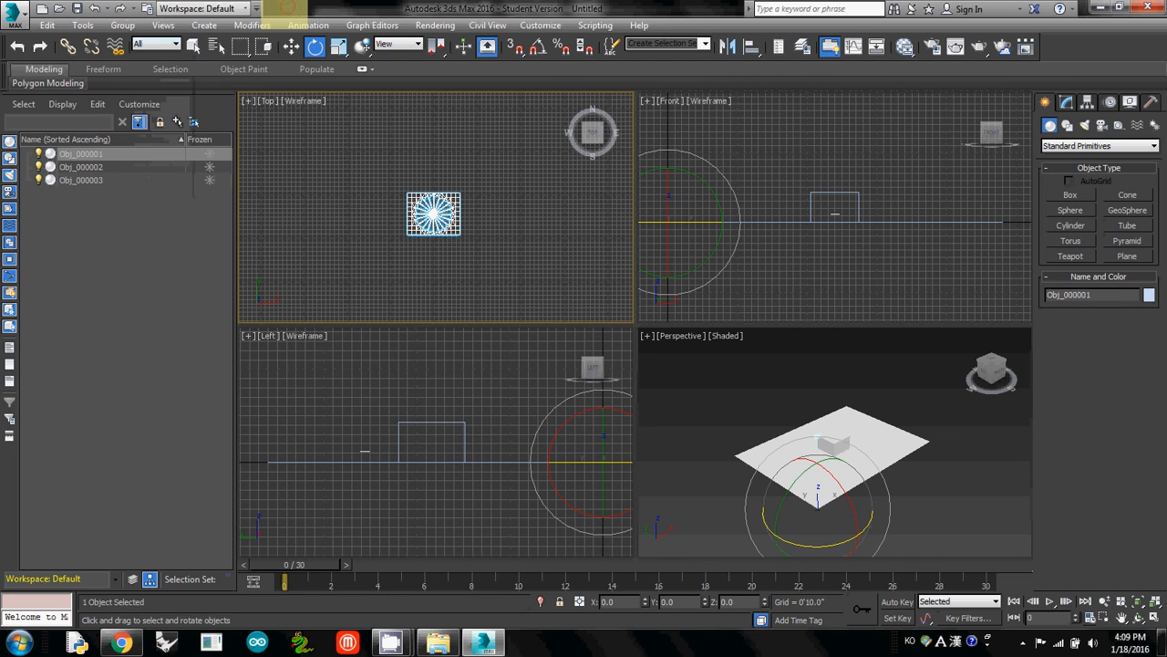